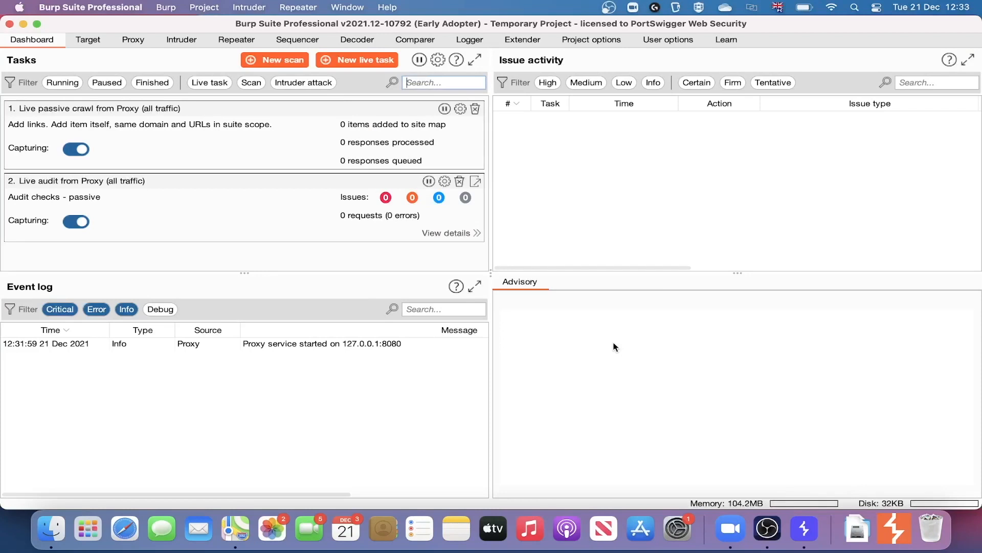
mouse_move(185, 59)
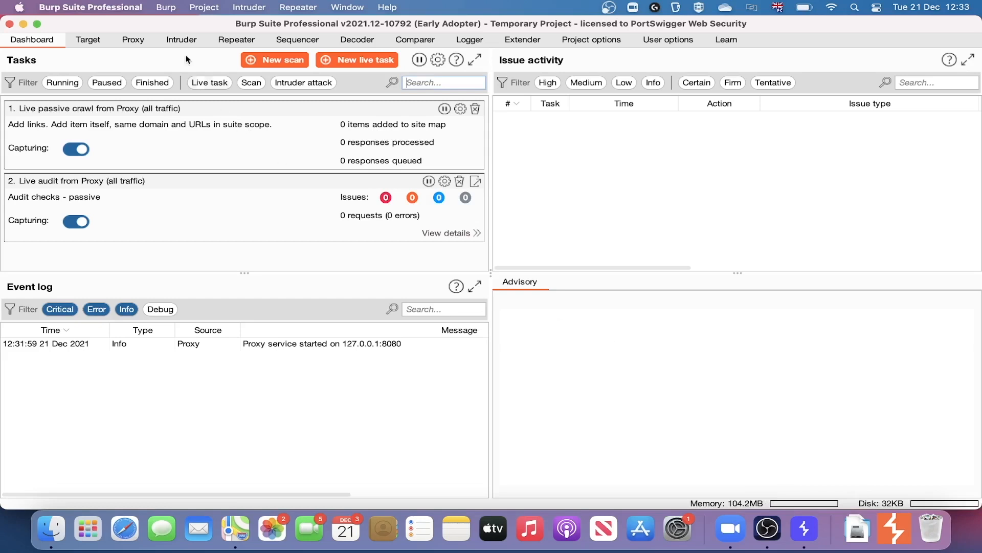
click(235, 40)
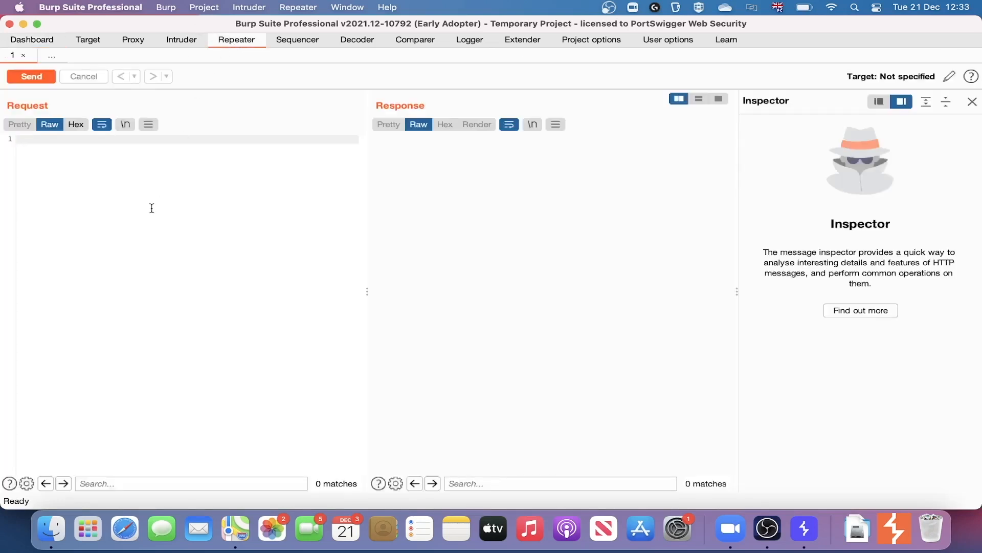
text(http://por)
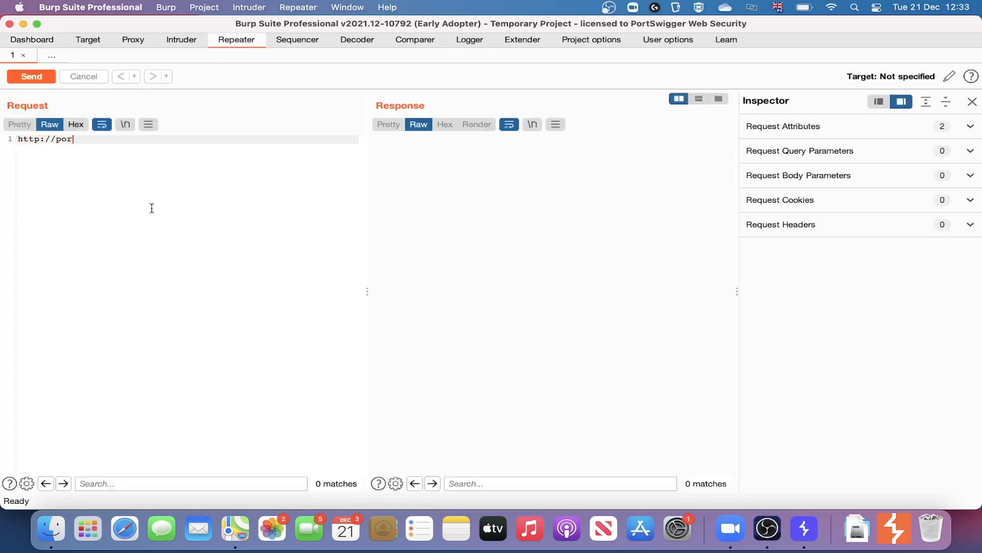
text(tswigger-lab)
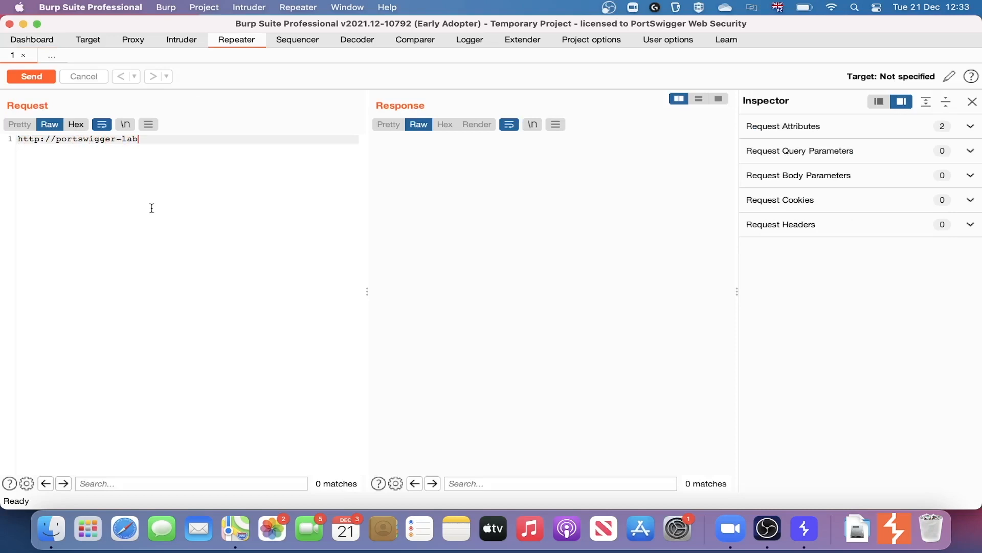
text(s.net)
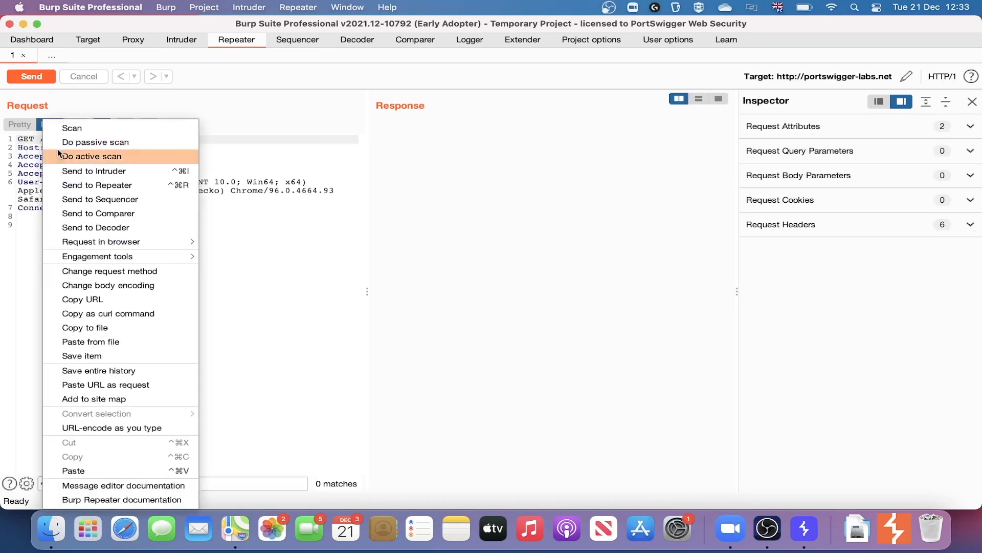
- Send the request to Intruder and add a payload marker before the domain in the target
click(94, 171)
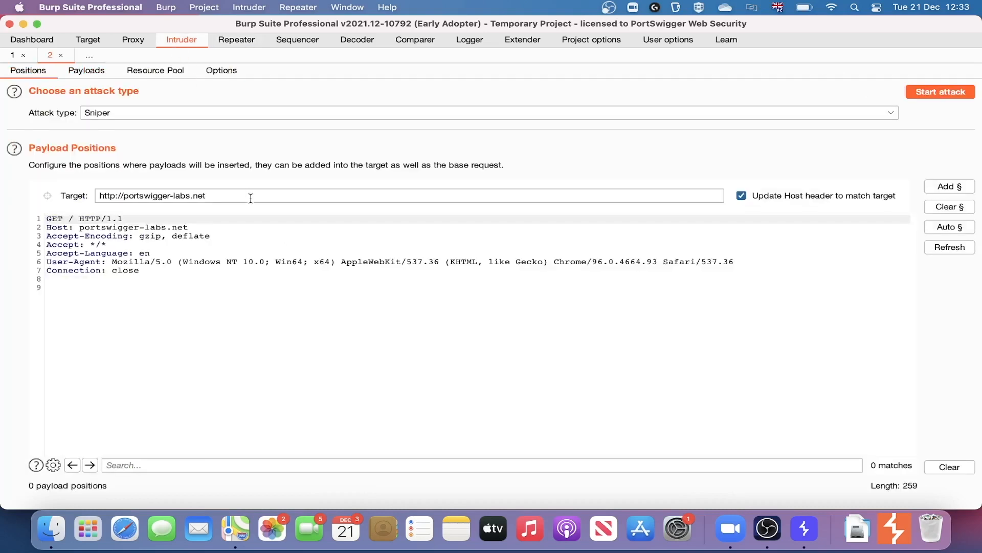
mouse_move(191, 340)
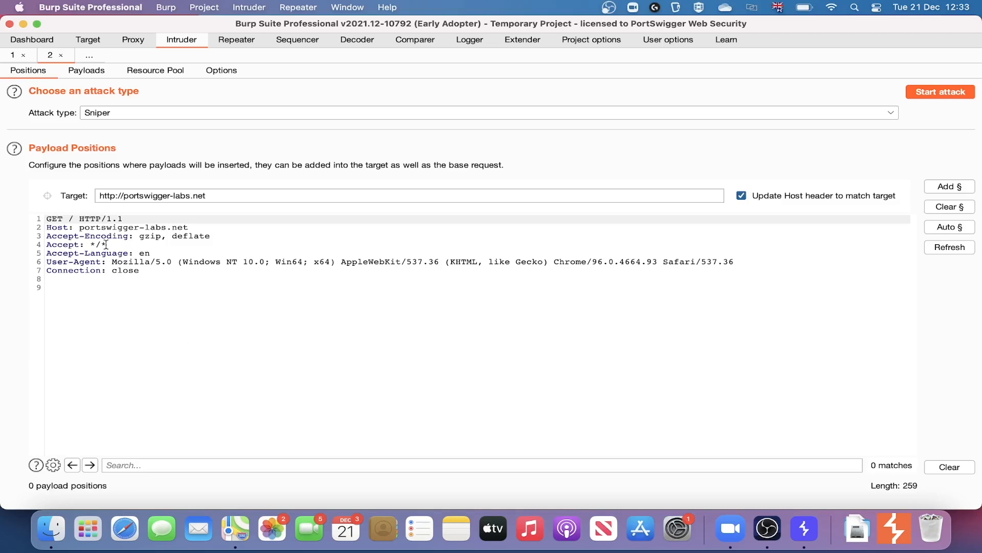
mouse_move(113, 216)
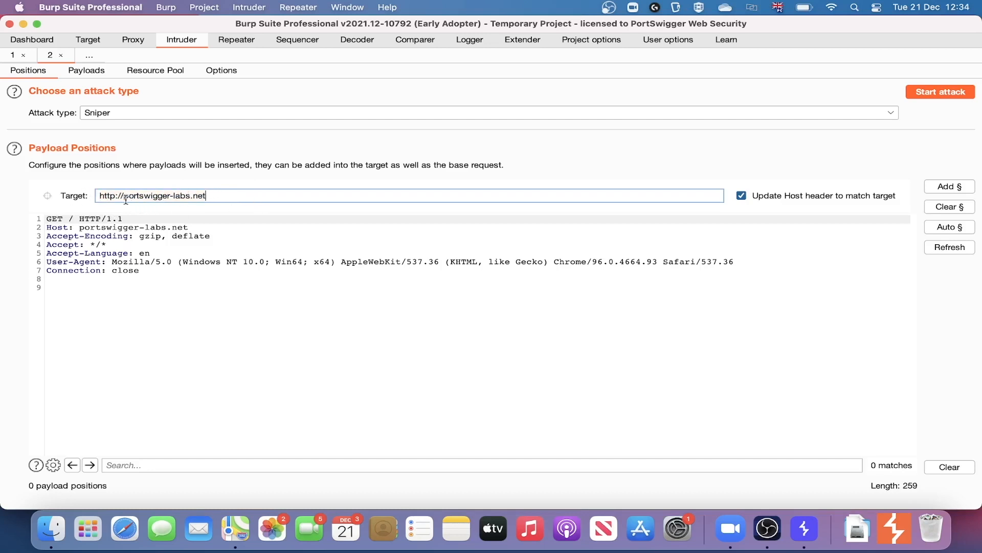
mouse_move(211, 213)
text(x.)
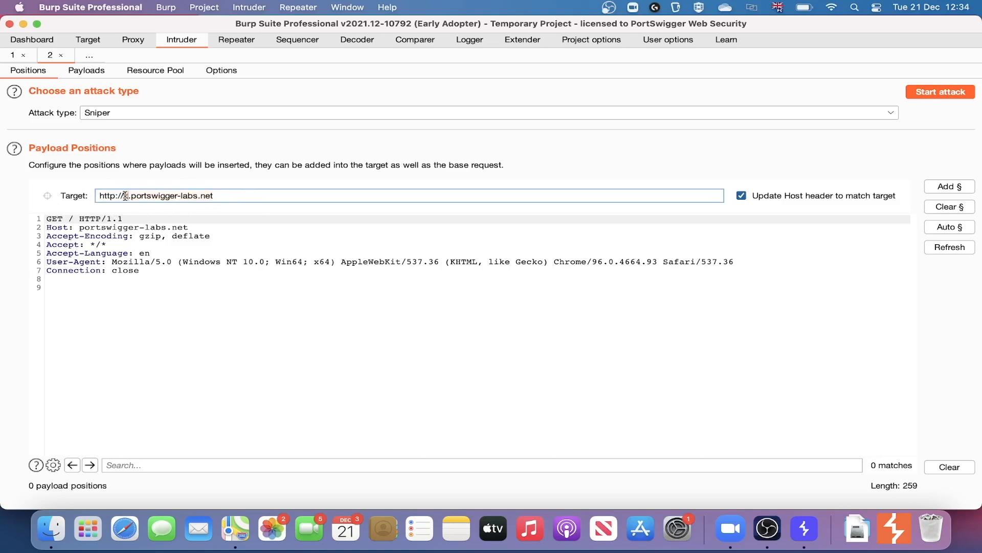
click(949, 187)
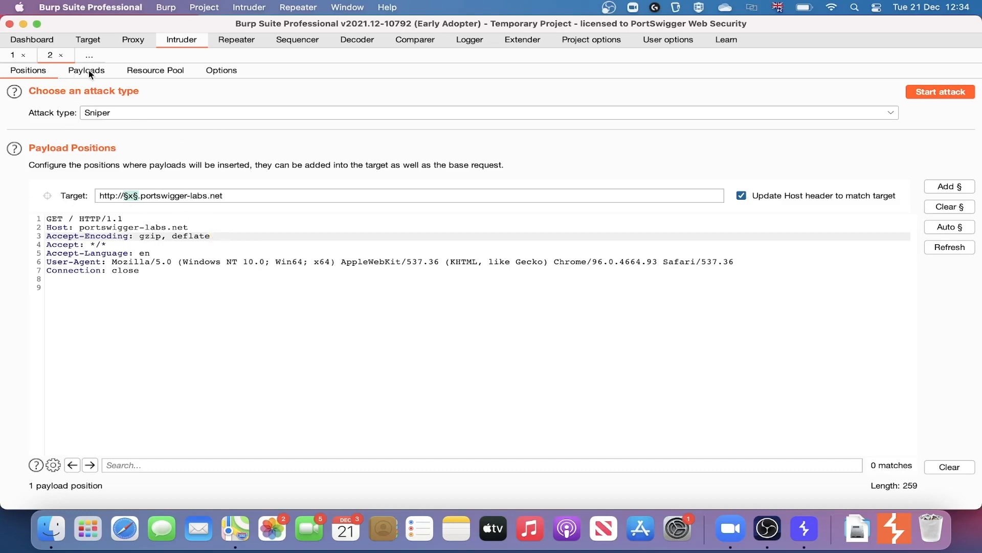
- Load the built-in 'Directories - short' wordlist as the payload set (362 payloads)
click(86, 70)
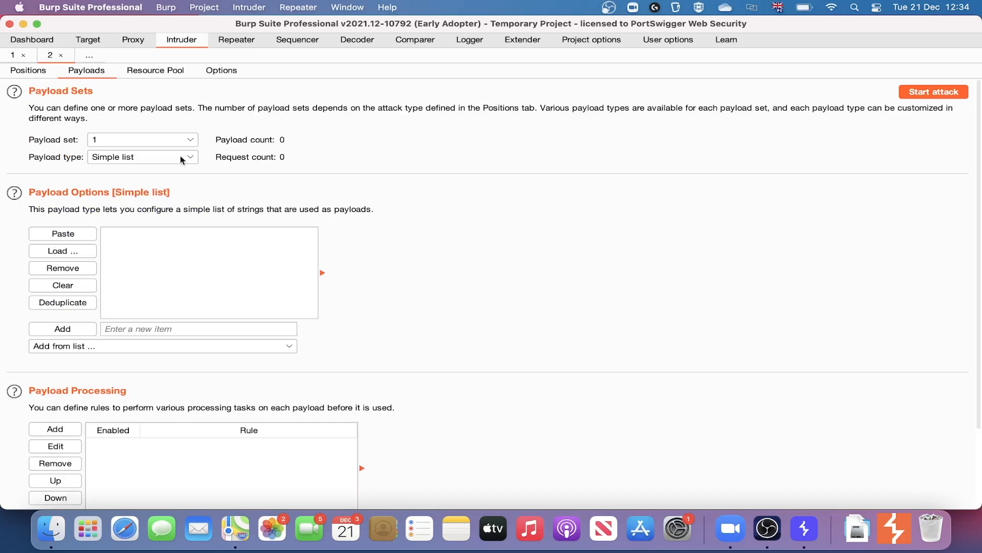
mouse_move(49, 92)
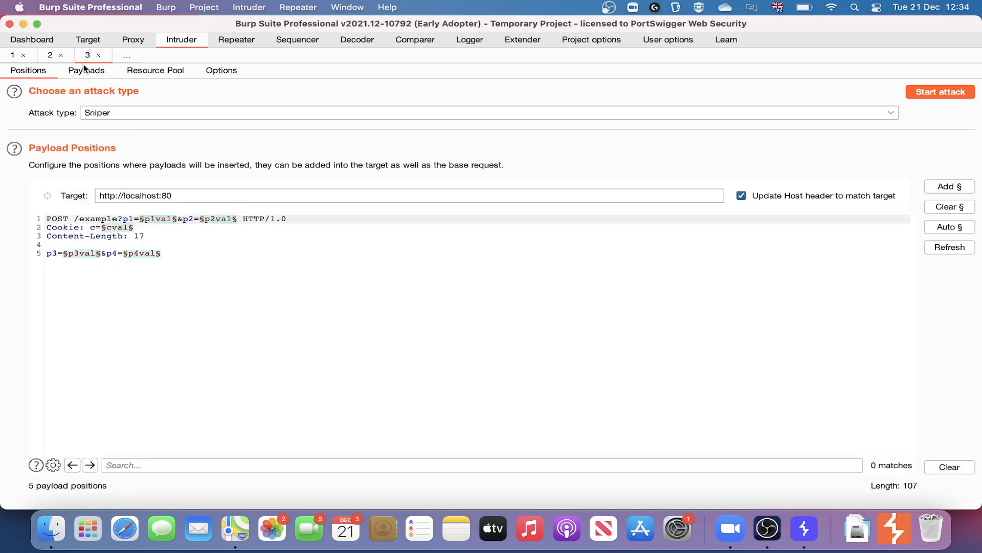
click(49, 55)
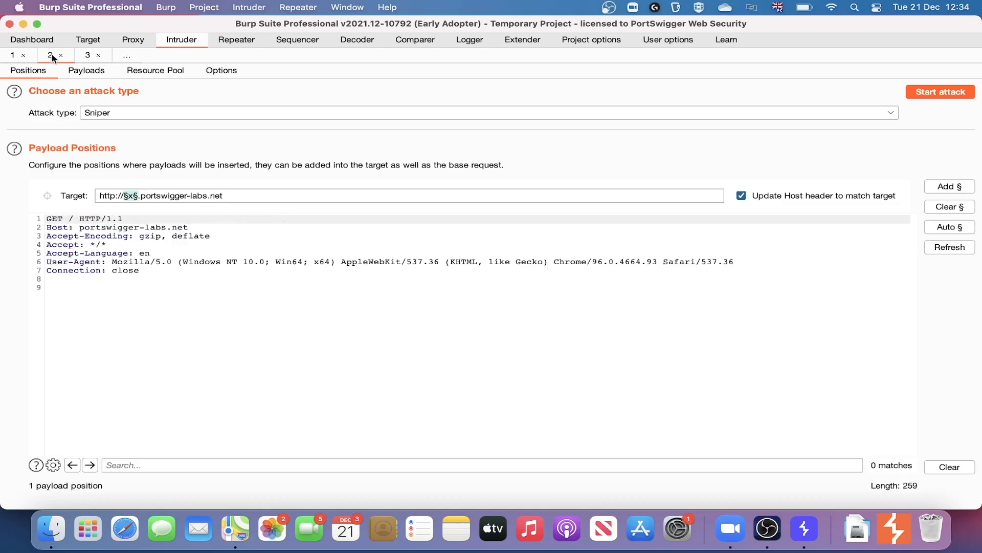
click(86, 69)
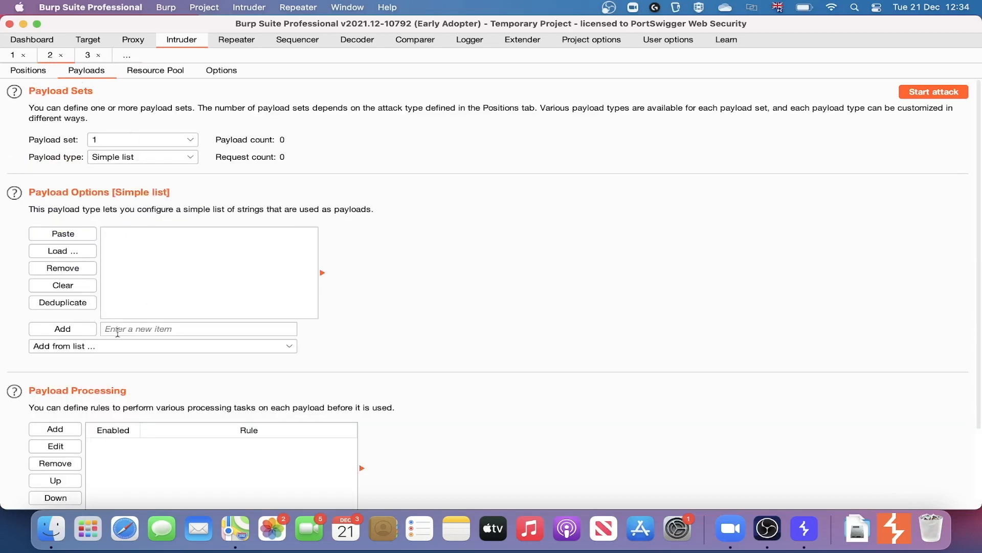
click(162, 346)
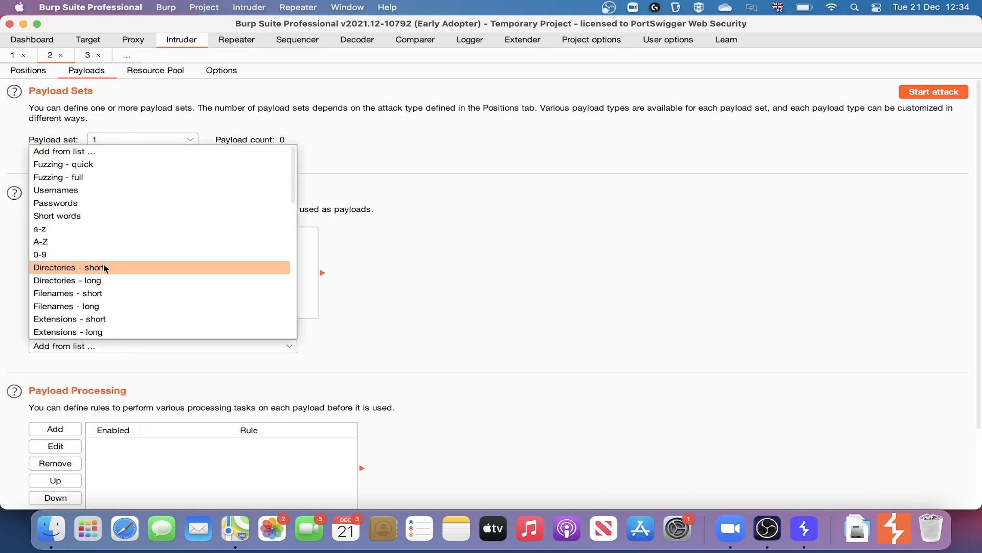
click(68, 267)
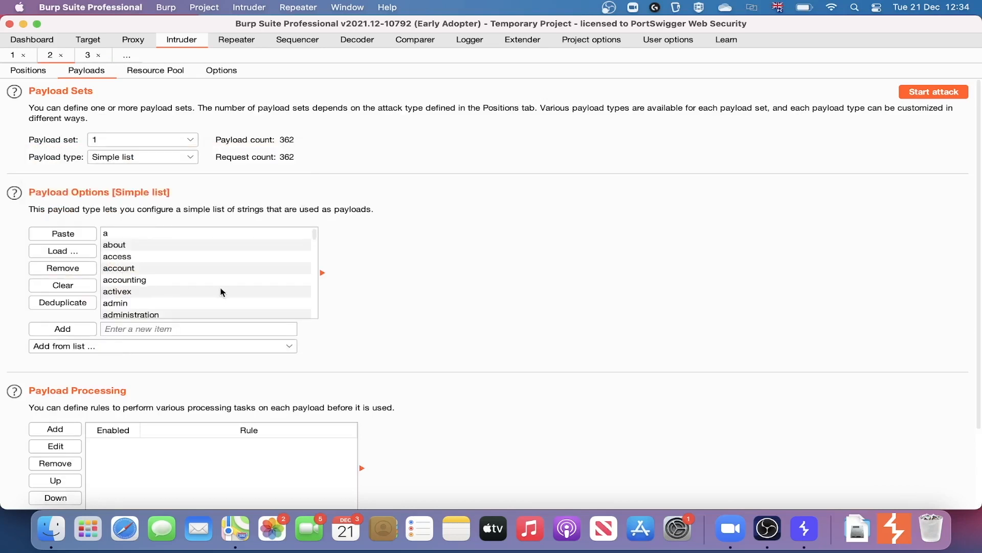
click(221, 70)
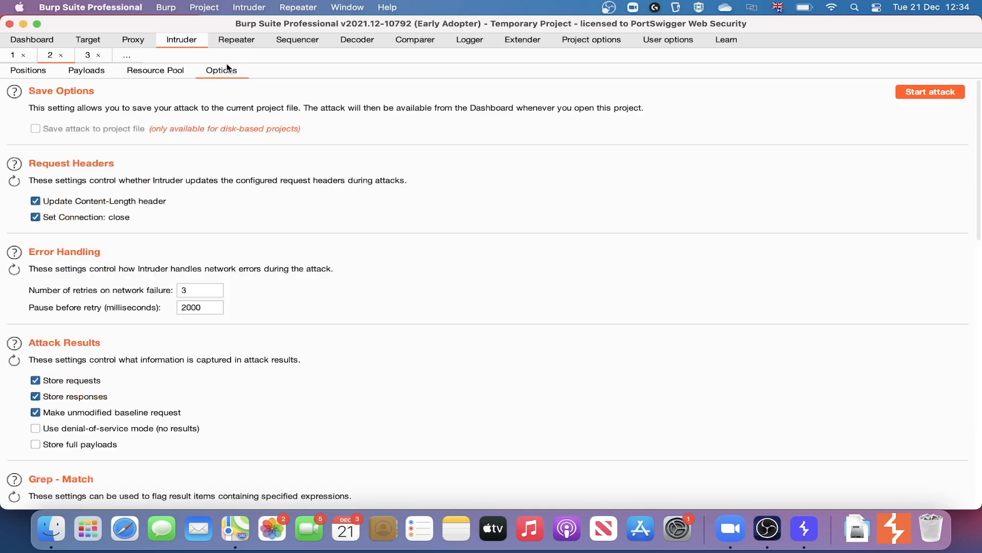
- Clear the default Grep - Match list, enable flagging, and add the 'username' match expression
scroll(down, 3)
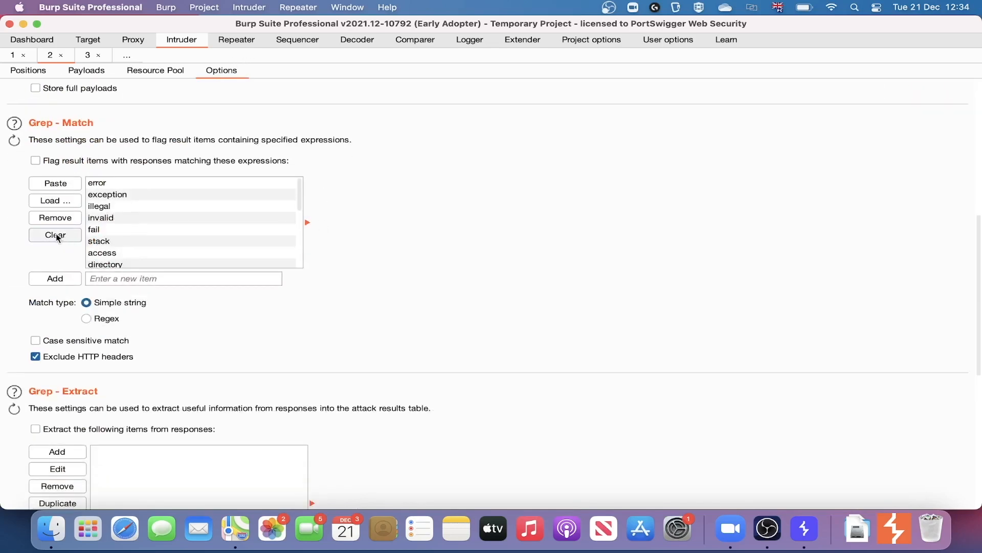
click(55, 235)
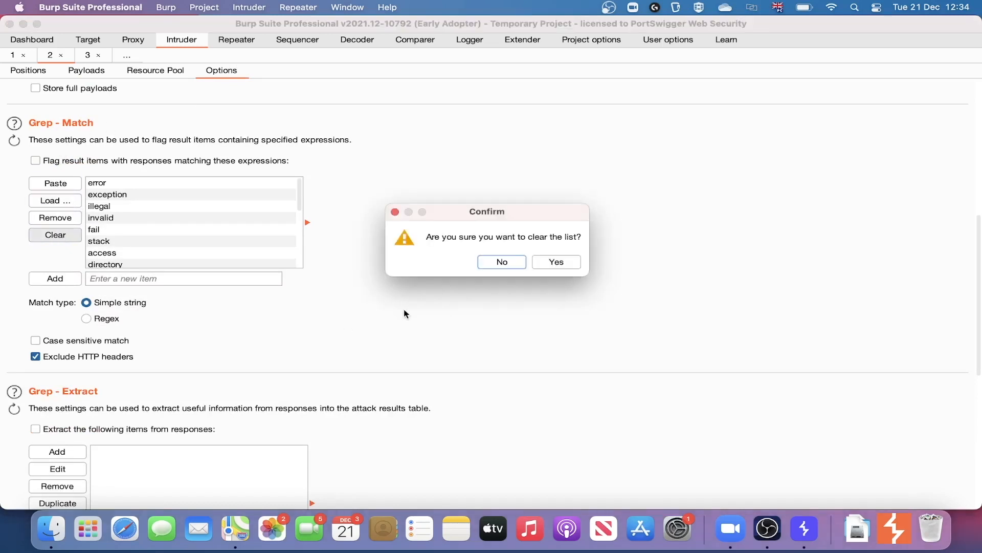
click(554, 261)
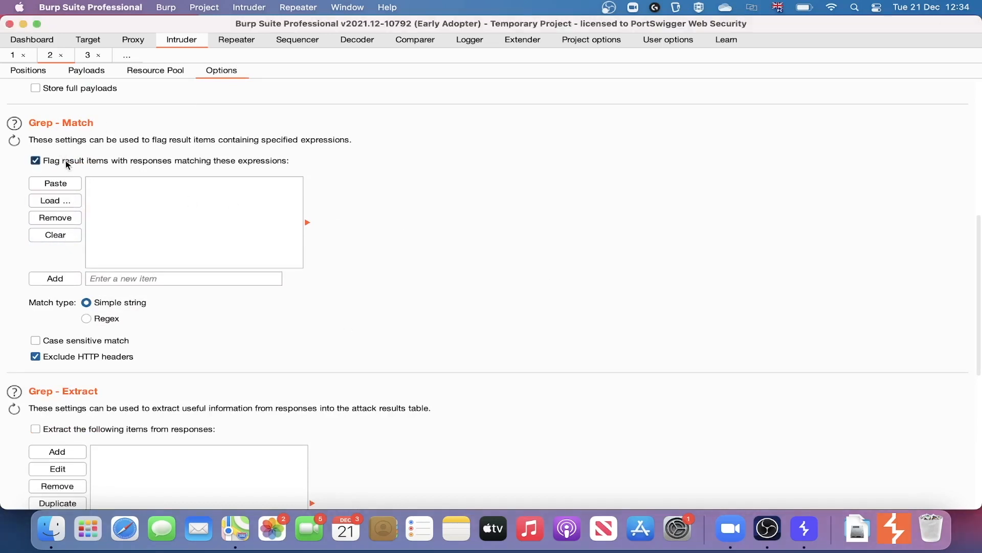
click(183, 279)
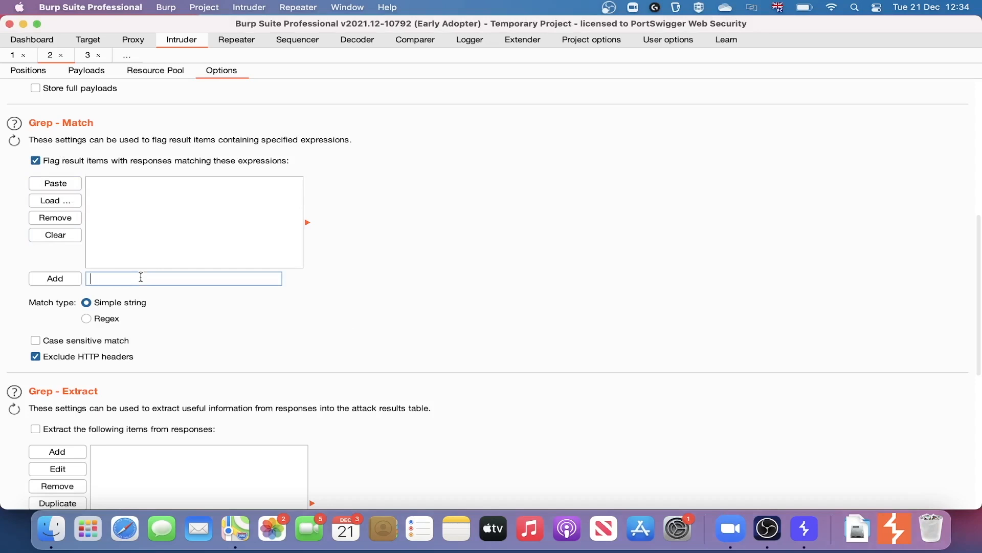
text(username)
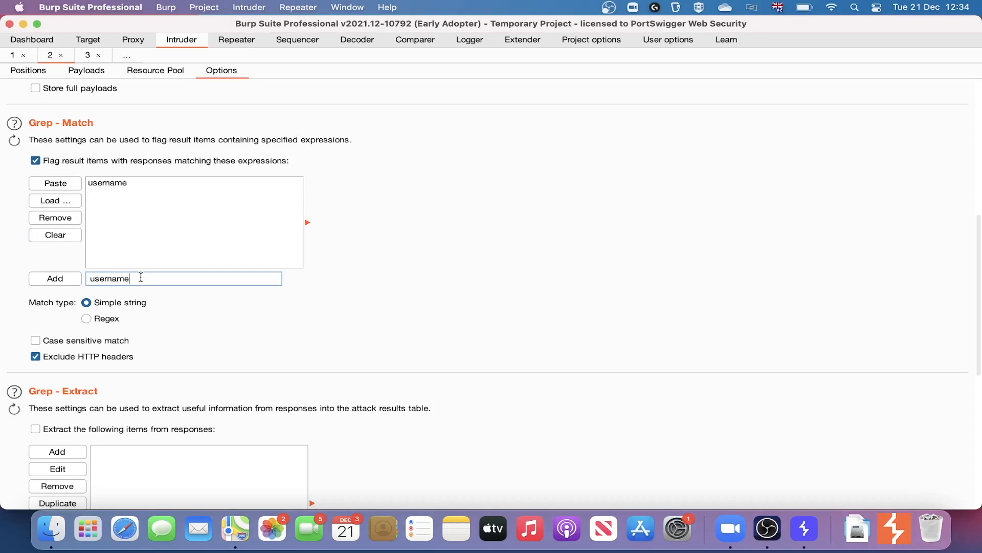
text(pass)
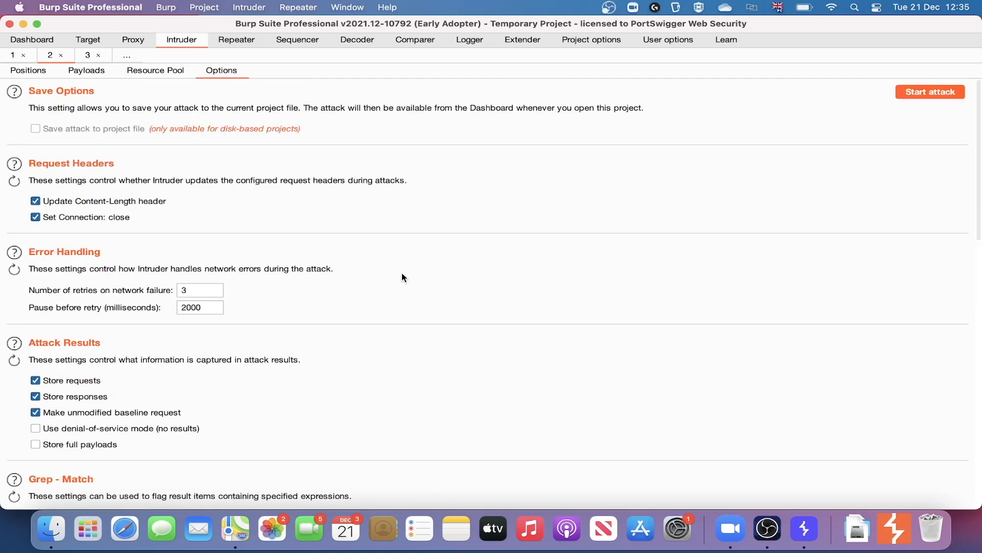
- Start the subdomain enumeration attack against portswigger-labs.net
click(930, 92)
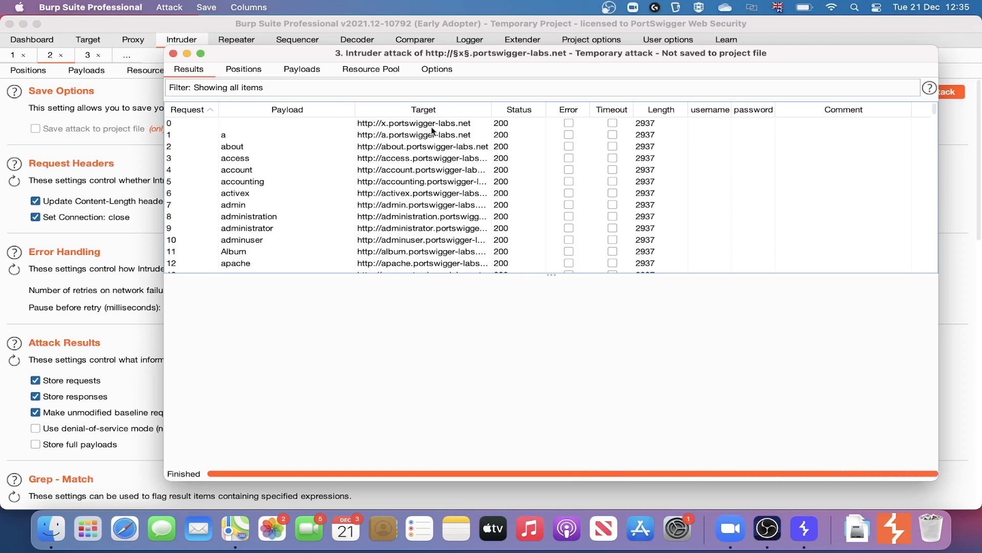
mouse_move(420, 177)
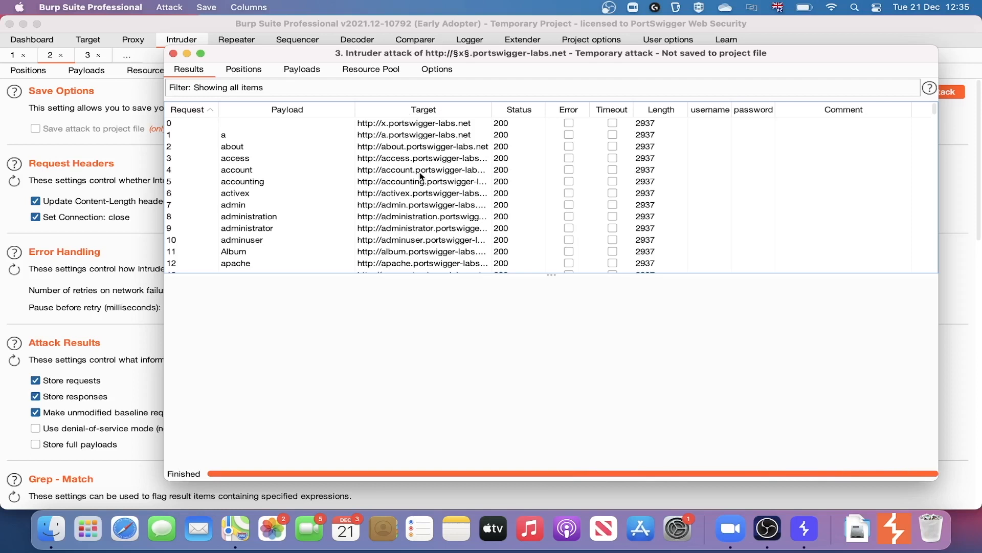
mouse_move(450, 159)
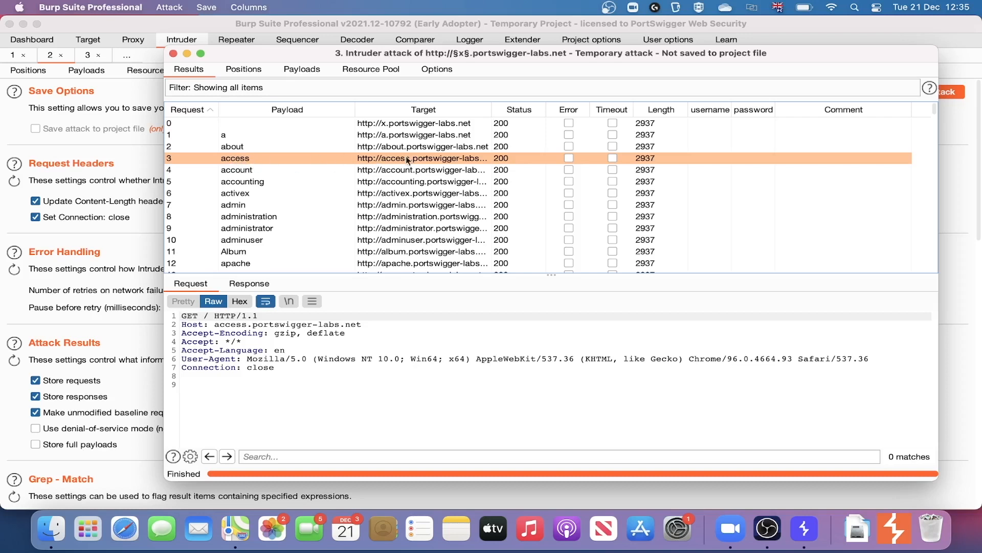
mouse_move(386, 136)
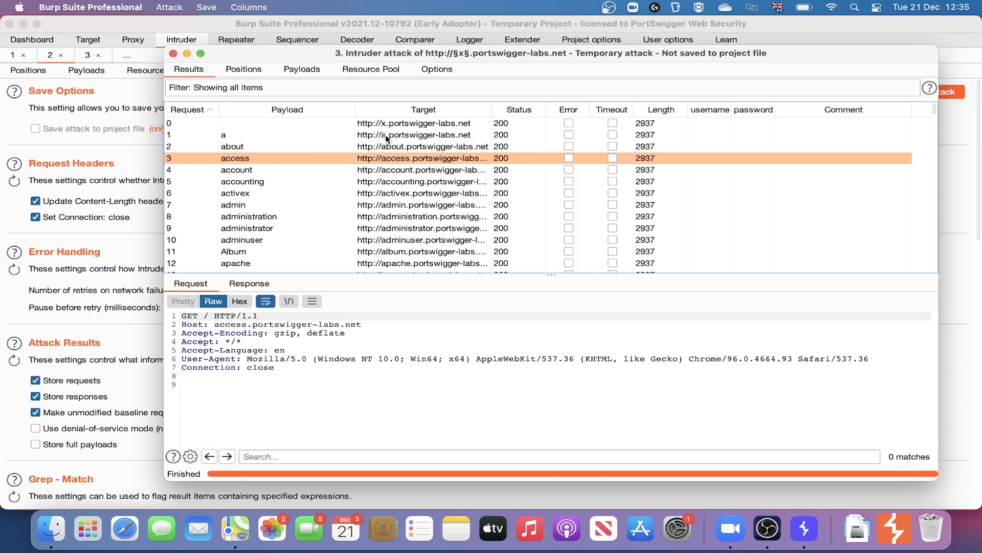
mouse_move(406, 192)
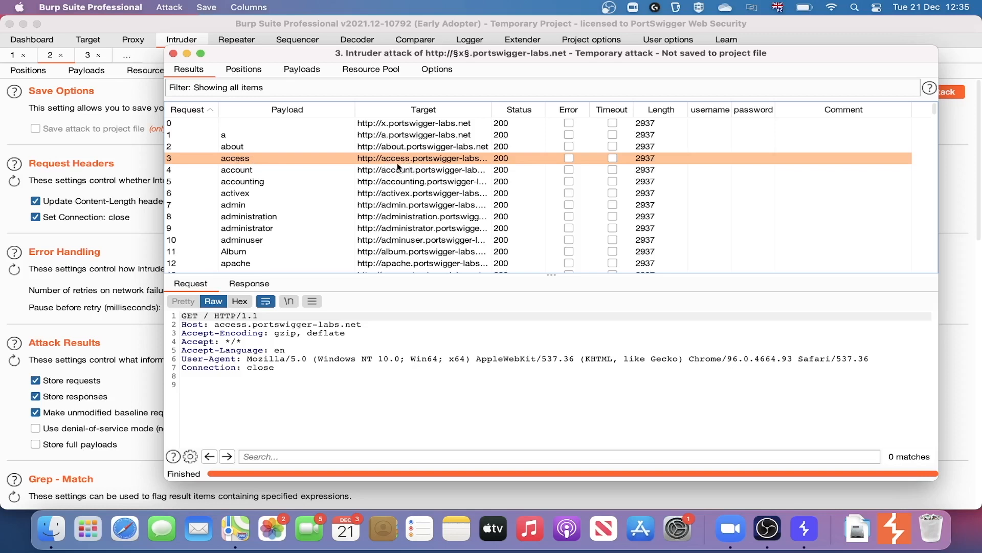
mouse_move(342, 161)
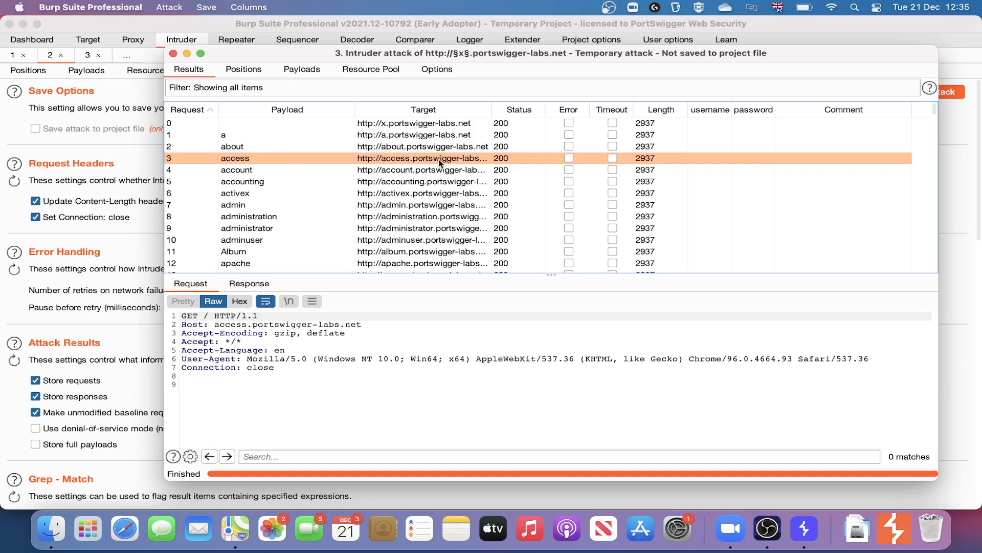
mouse_move(409, 182)
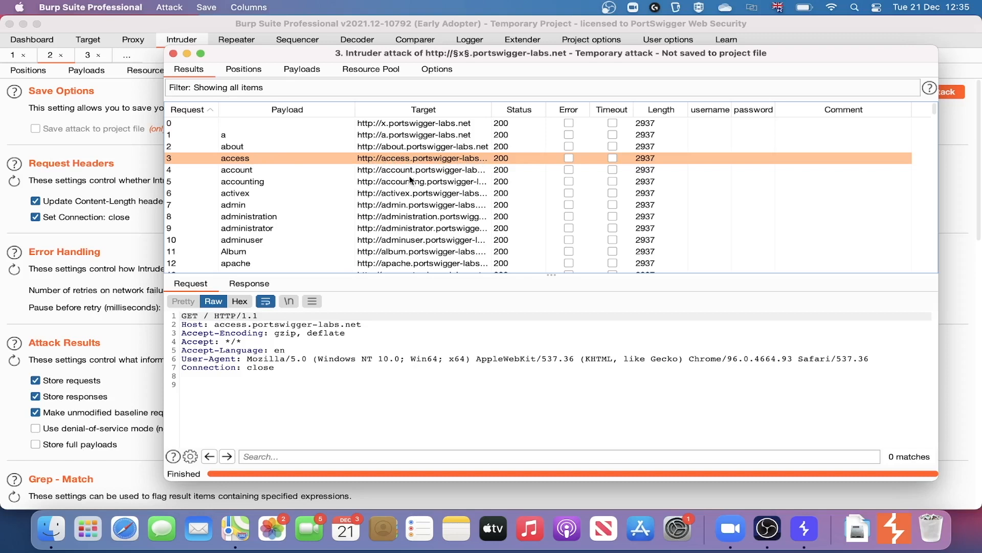
mouse_move(715, 115)
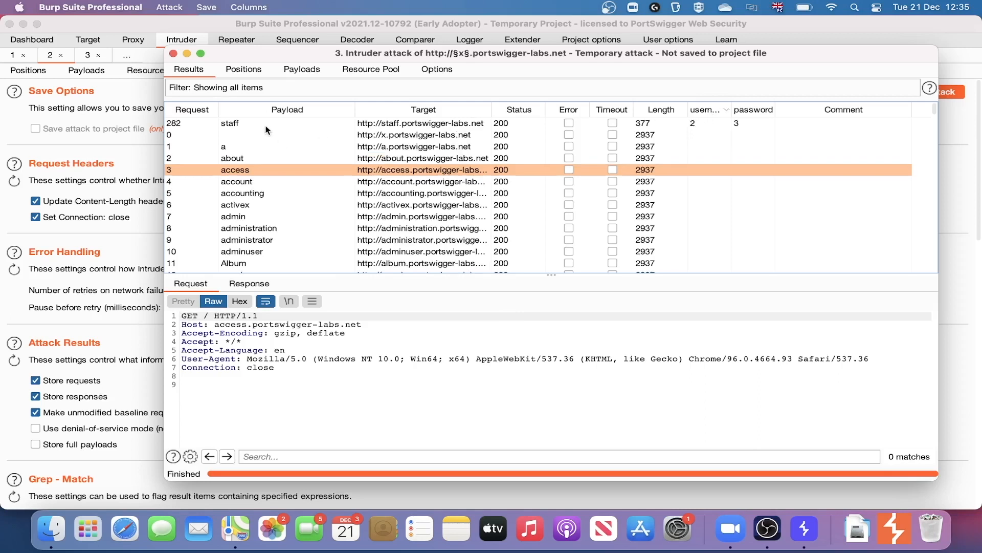
mouse_move(700, 127)
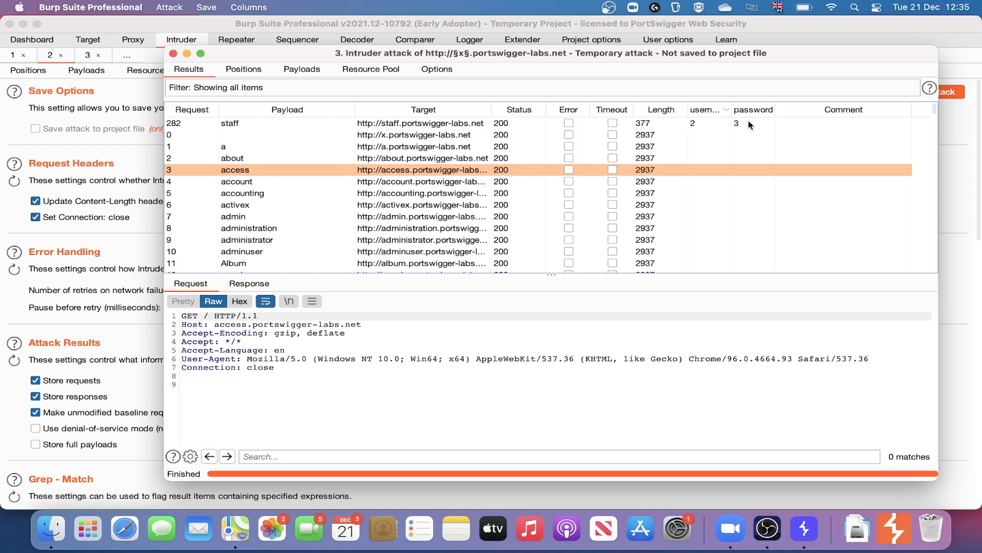
mouse_move(675, 148)
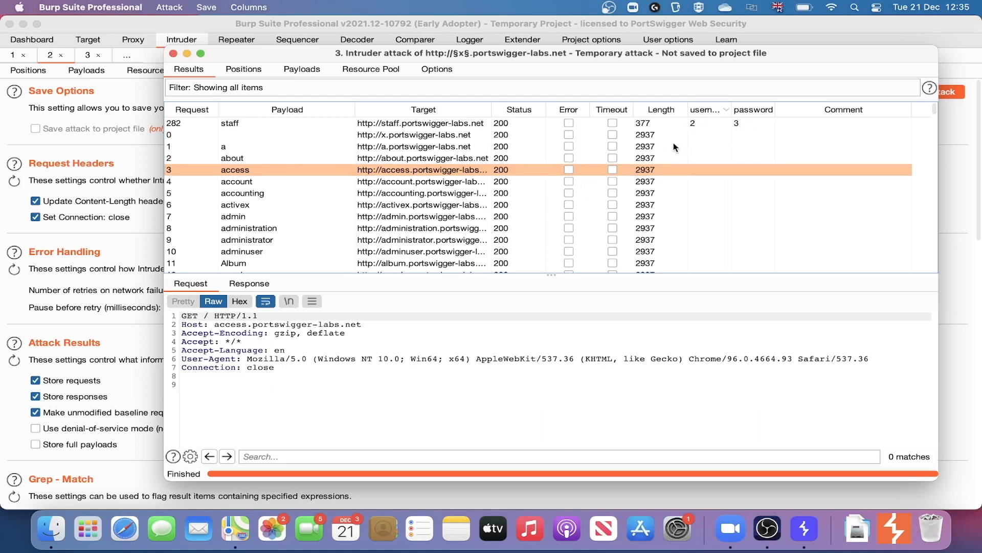
- Render the access response, then the flagged staff subdomain's response showing its login form
click(249, 283)
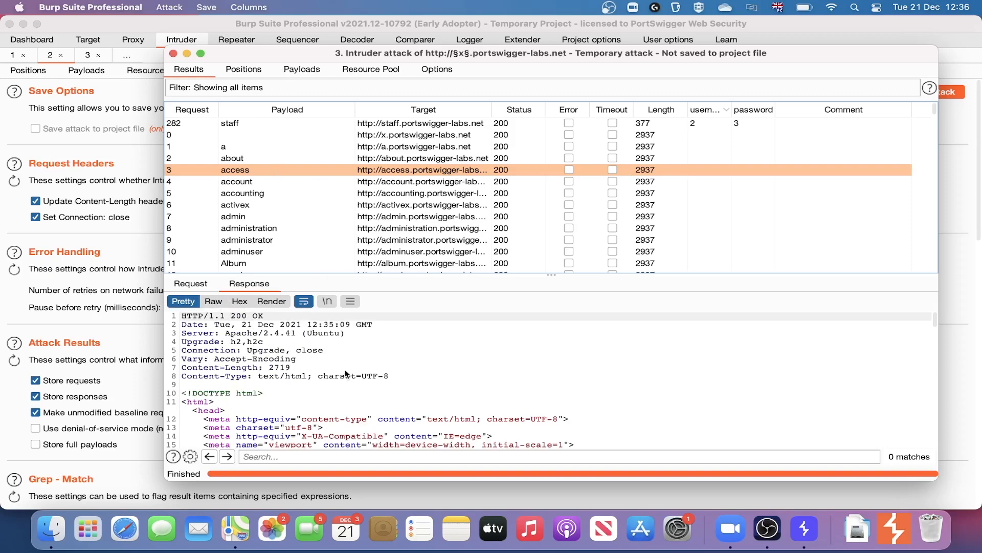
scroll(down, 3)
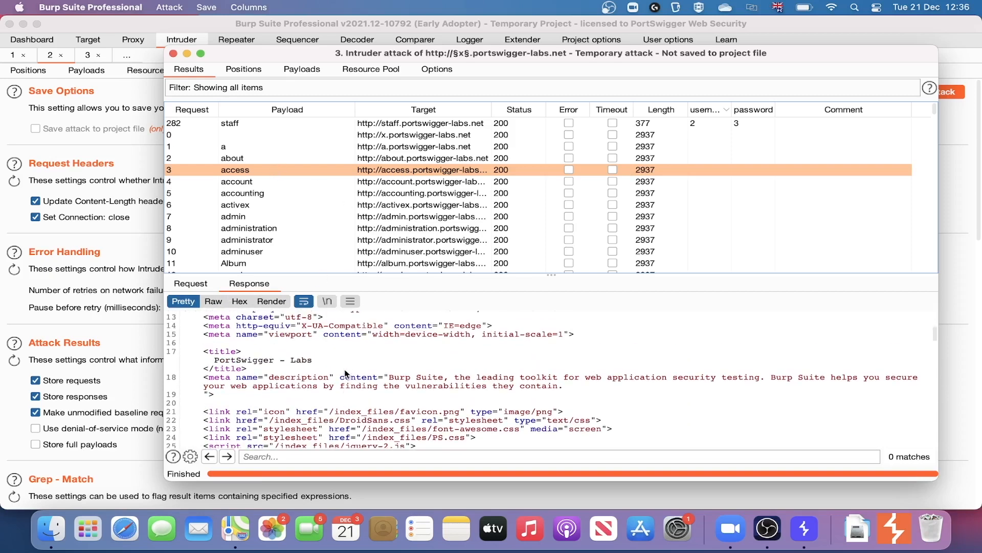
click(271, 301)
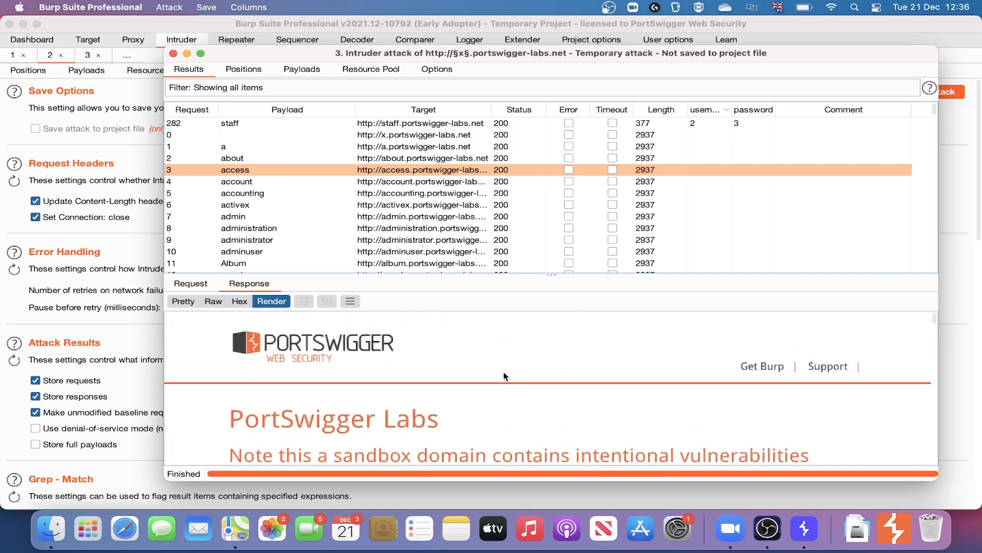
click(182, 301)
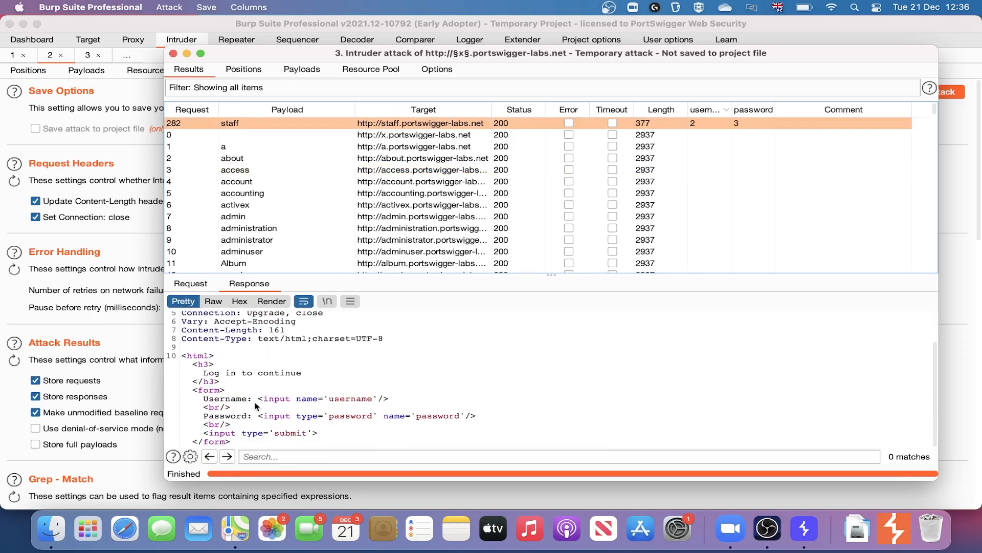
click(270, 300)
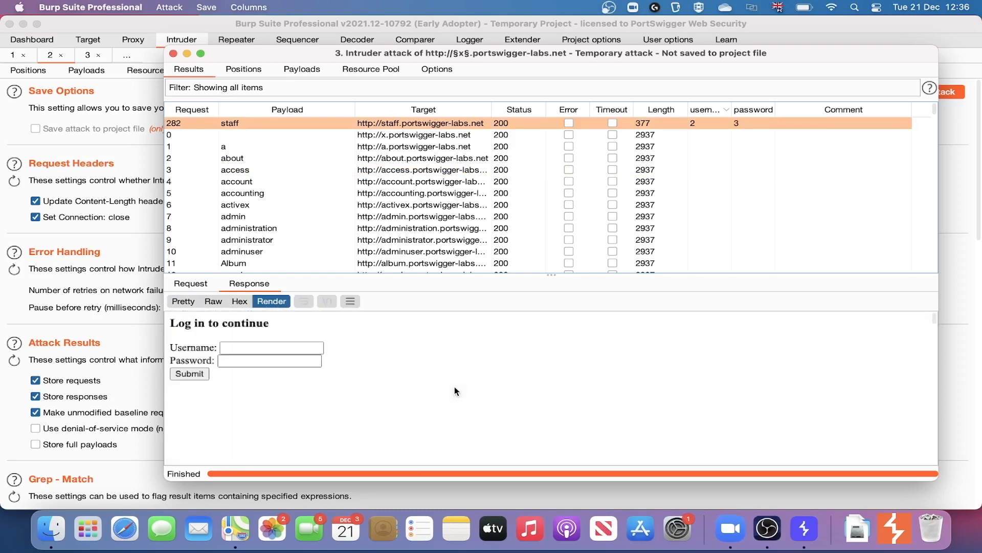